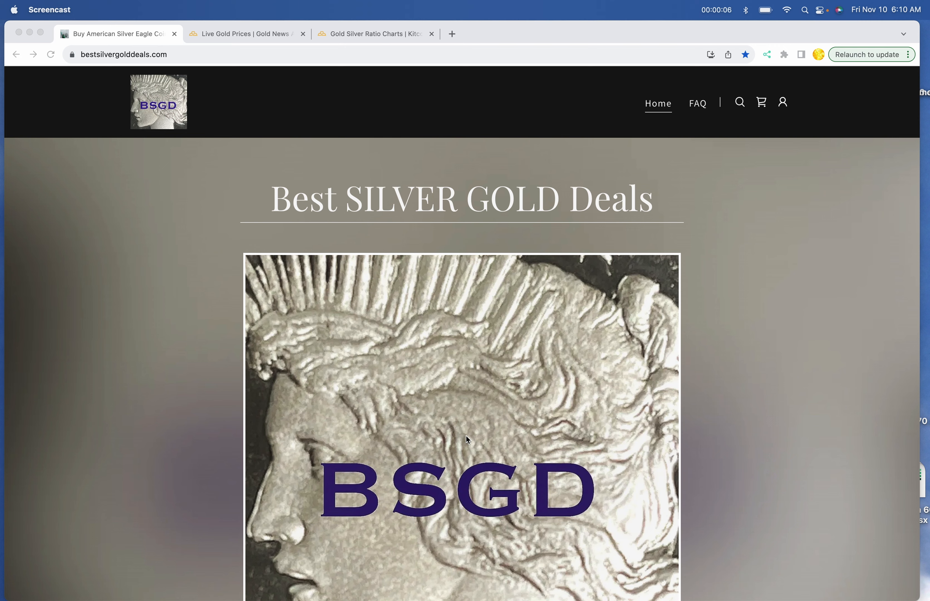
mouse_move(183, 158)
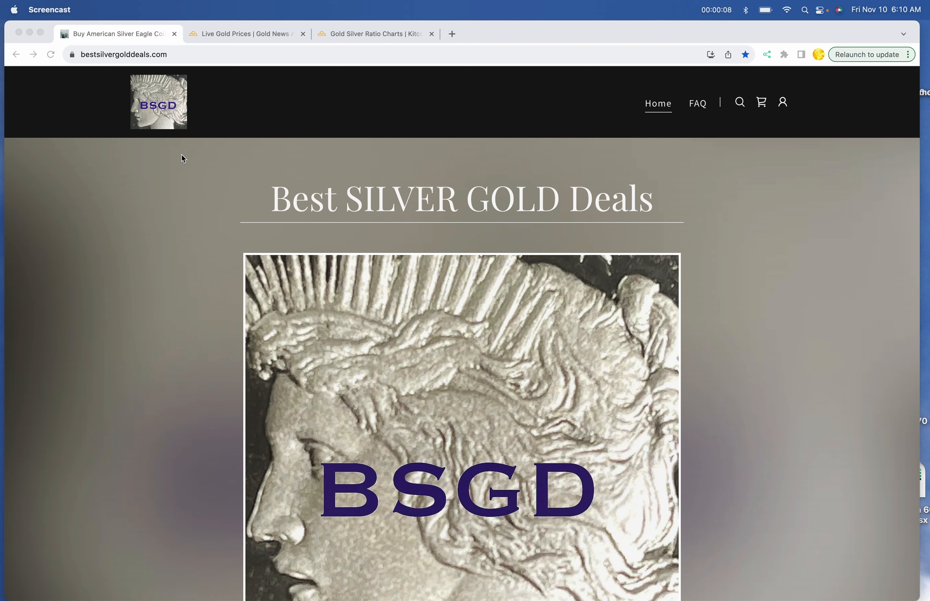
Step: View the Kitco live gold prices and gold-to-silver ratio chart pages, then return to the deals homepage
left_click(245, 33)
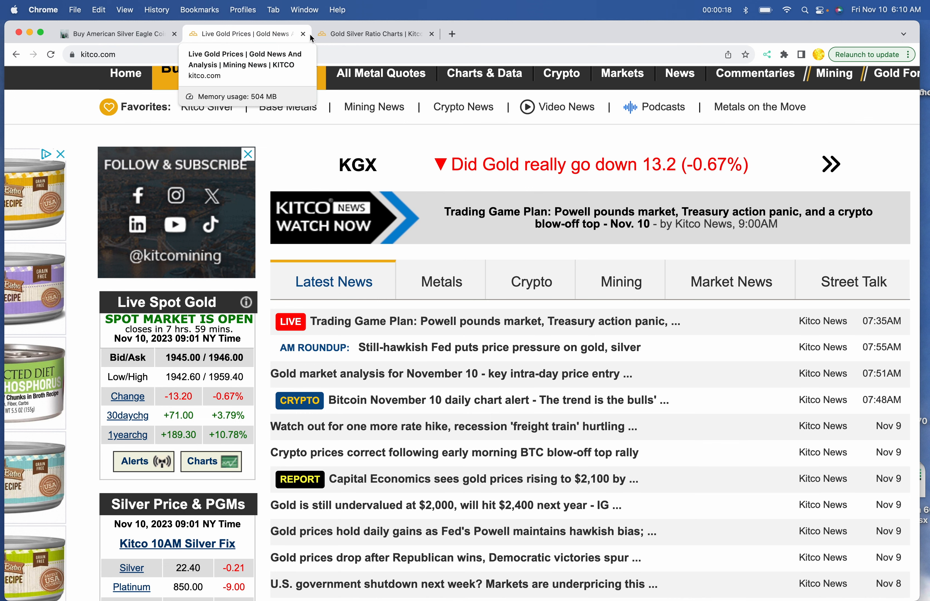
left_click(374, 34)
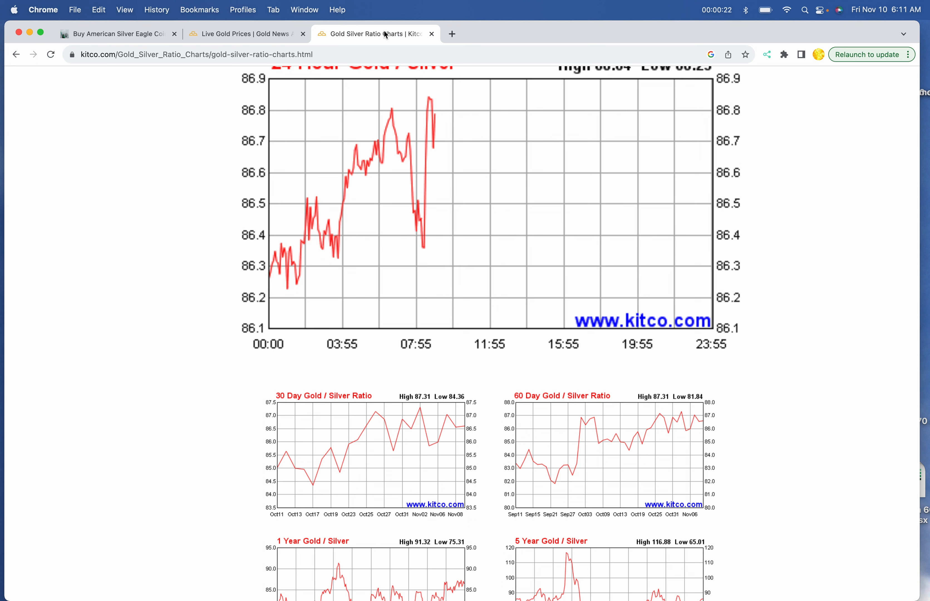
mouse_move(13, 10)
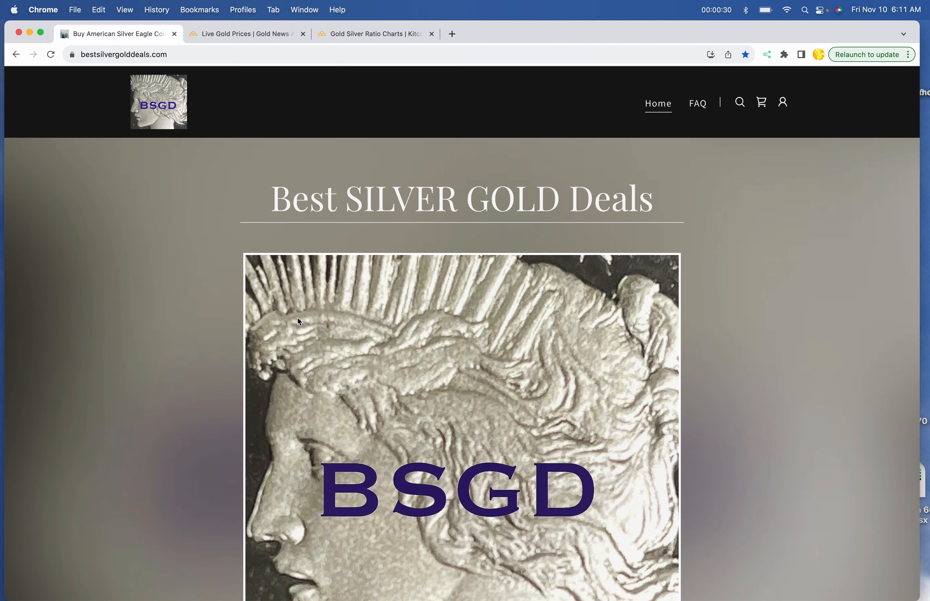
scroll("down", 3)
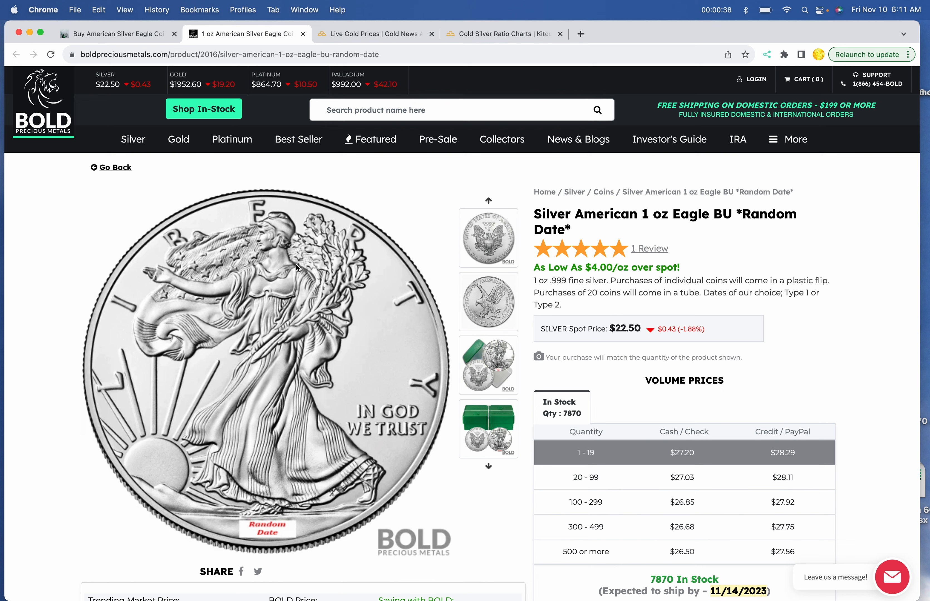
mouse_move(108, 44)
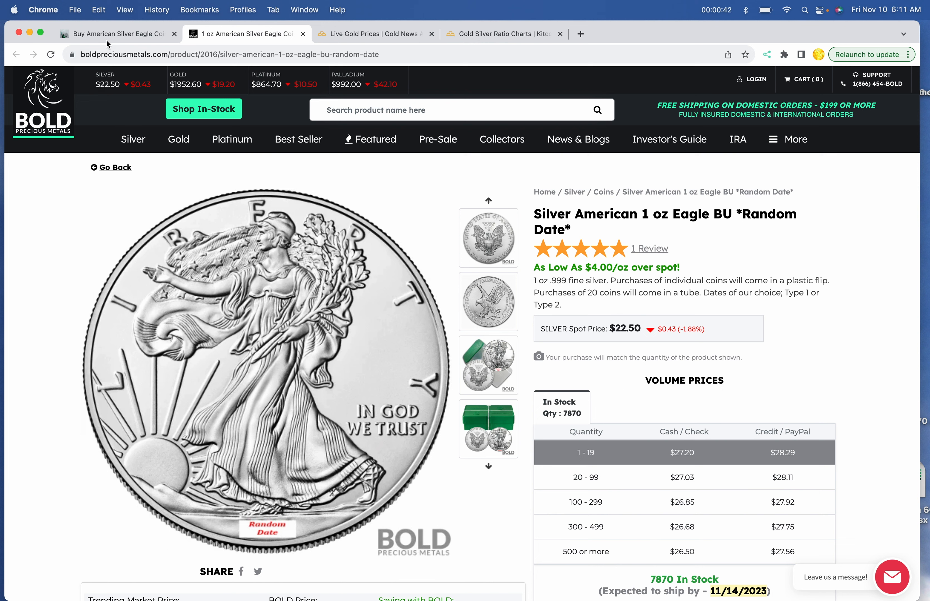
left_click(116, 34)
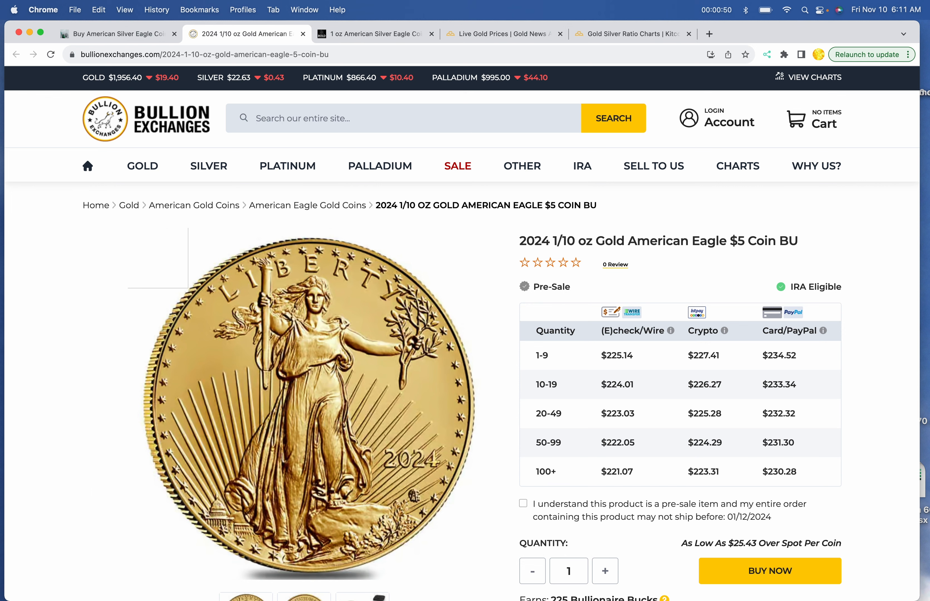
mouse_move(287, 167)
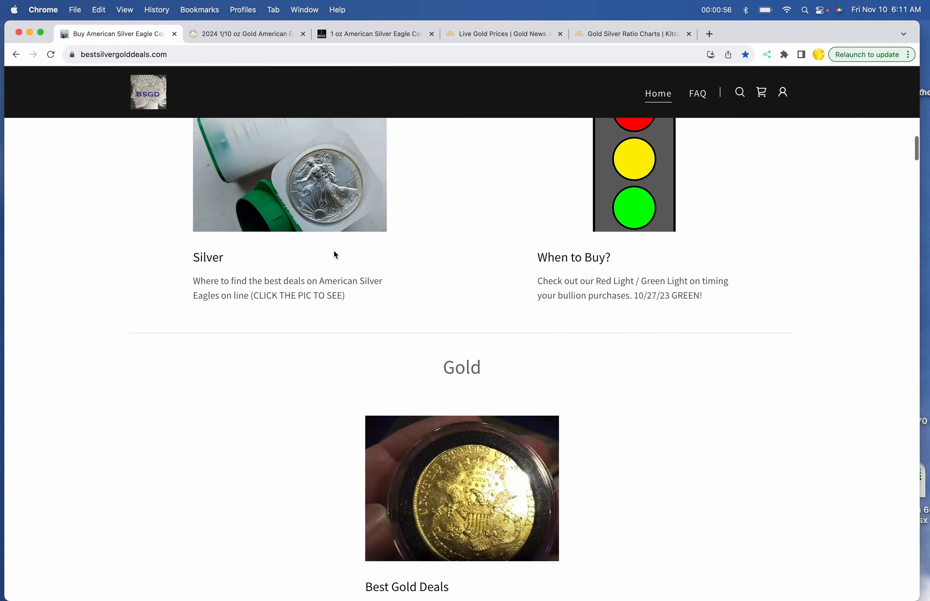
Step: Open the Canadian Maple Leaf silver deal in a new tab and return to the homepage
scroll("down", 3)
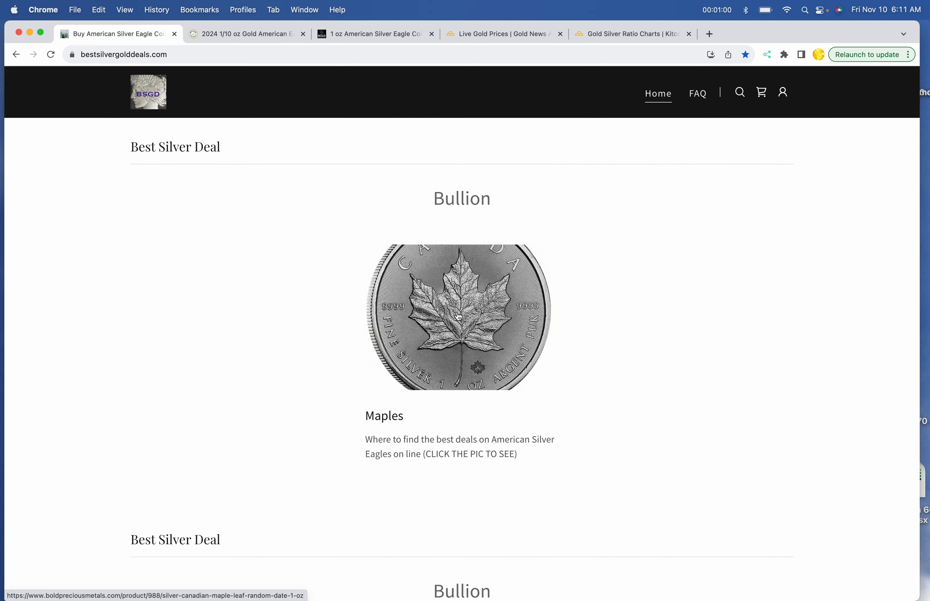
left_click(462, 316)
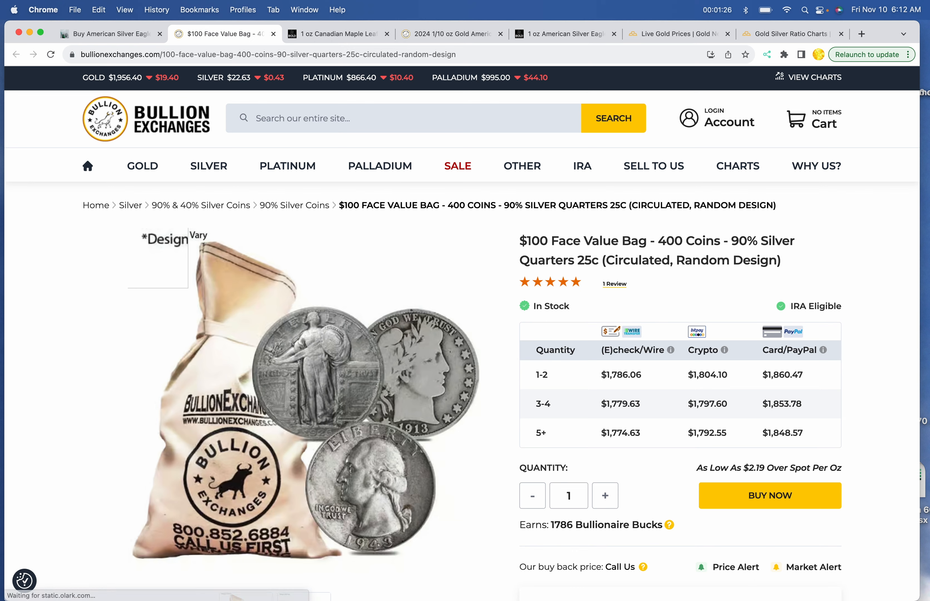
left_click(110, 34)
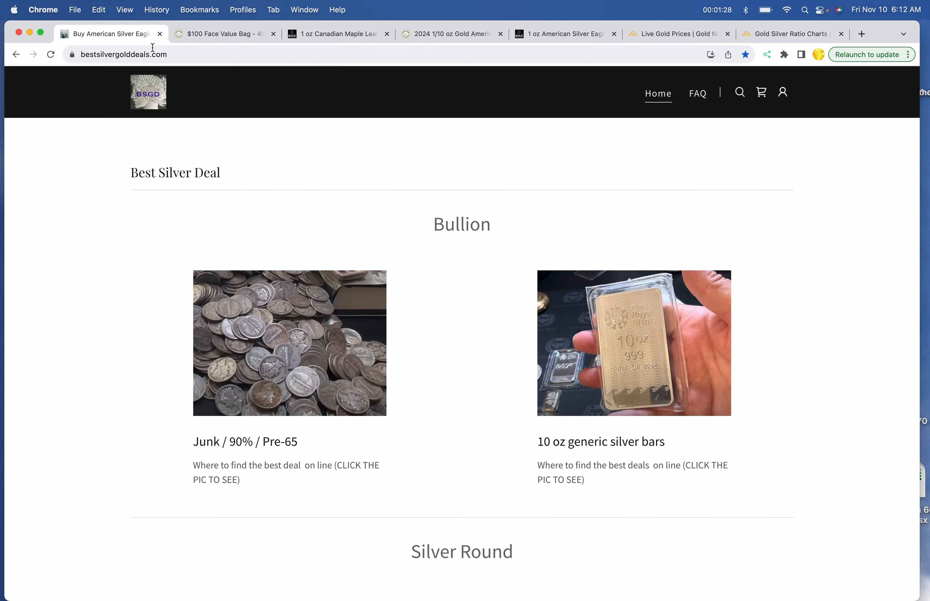
Step: Open the 10 oz SilverTowne generic silver bar deal in a new tab and return to the homepage
left_click(634, 342)
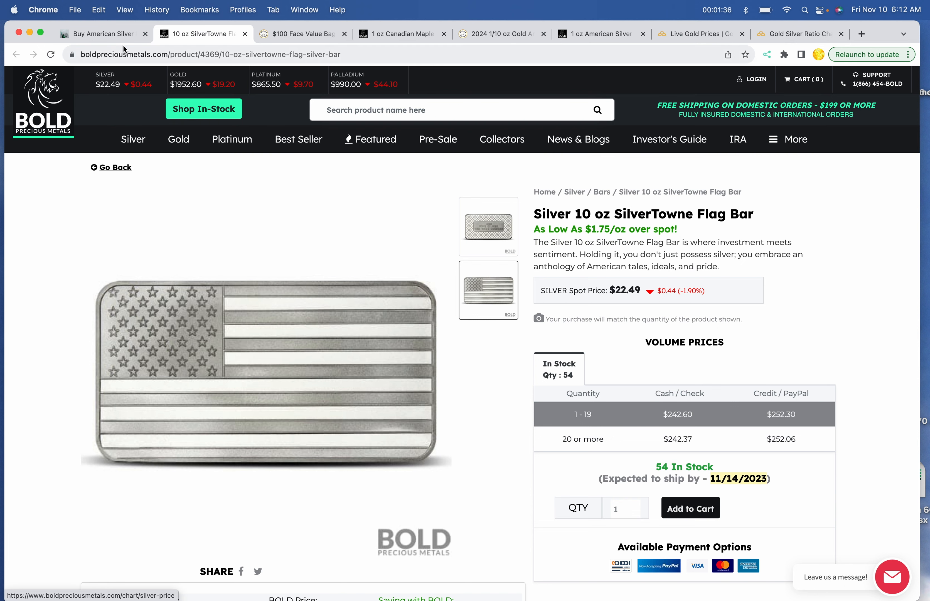
left_click(101, 34)
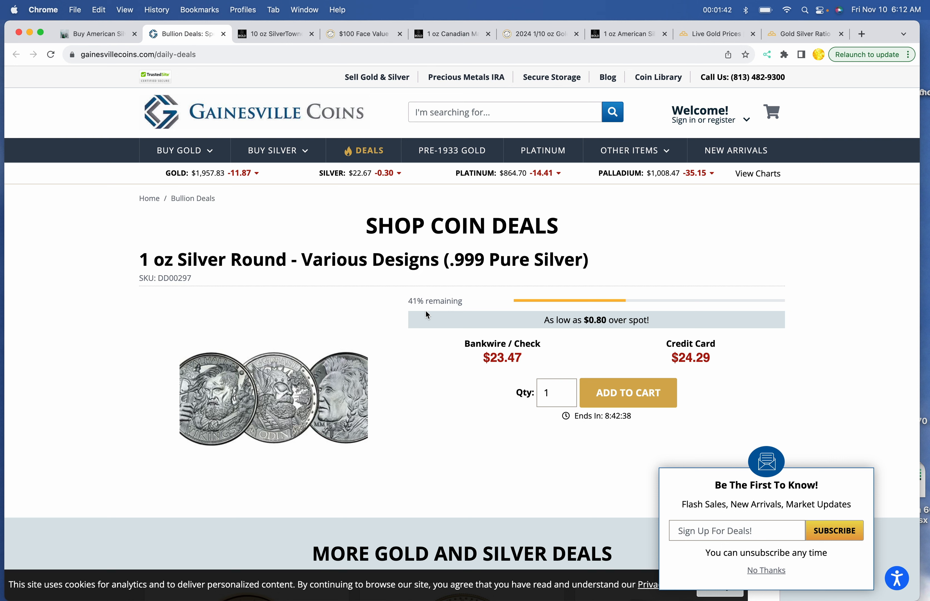
mouse_move(91, 34)
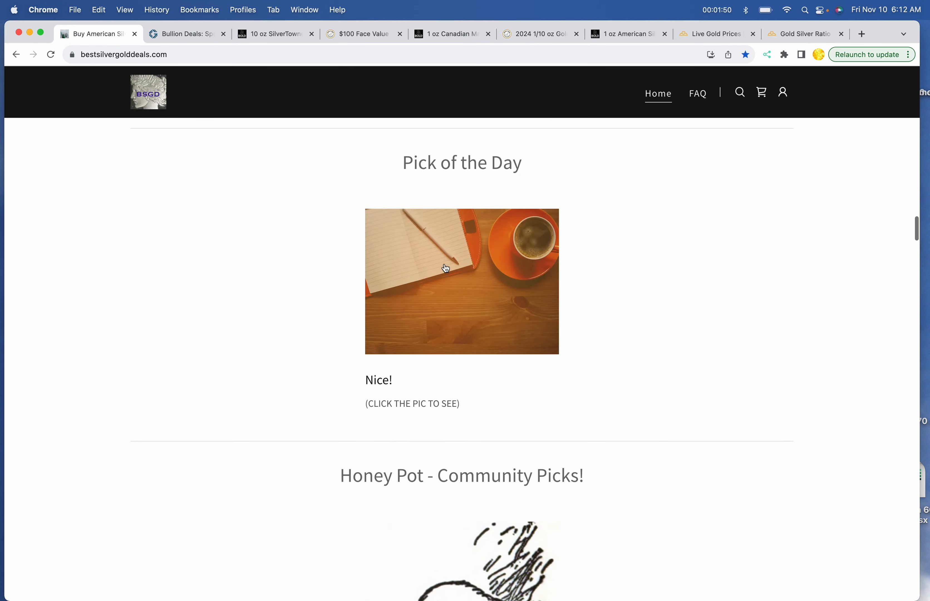
Step: Open the Pick of the Day Silver 1 oz Buffalo Round deal in a new tab, returning to the homepage
left_click(461, 281)
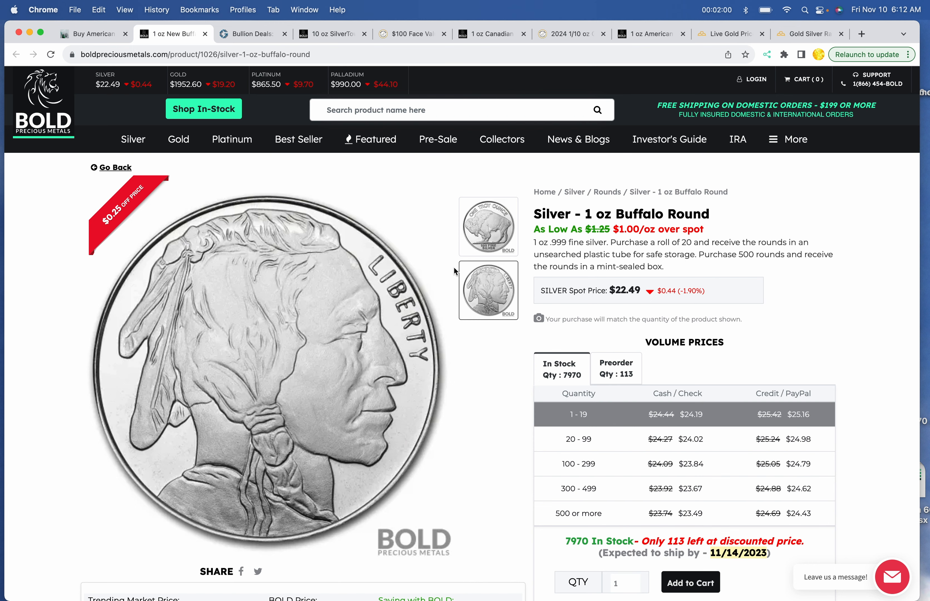
left_click(91, 34)
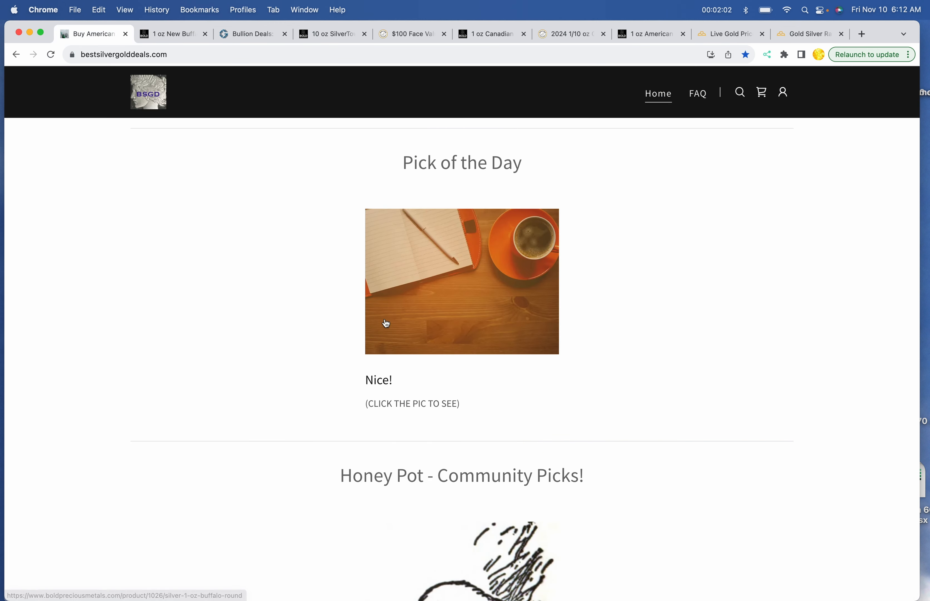
Step: Open the 2023 Mexican Silver Libertad deal page in a new tab, returning to the homepage
left_click(461, 280)
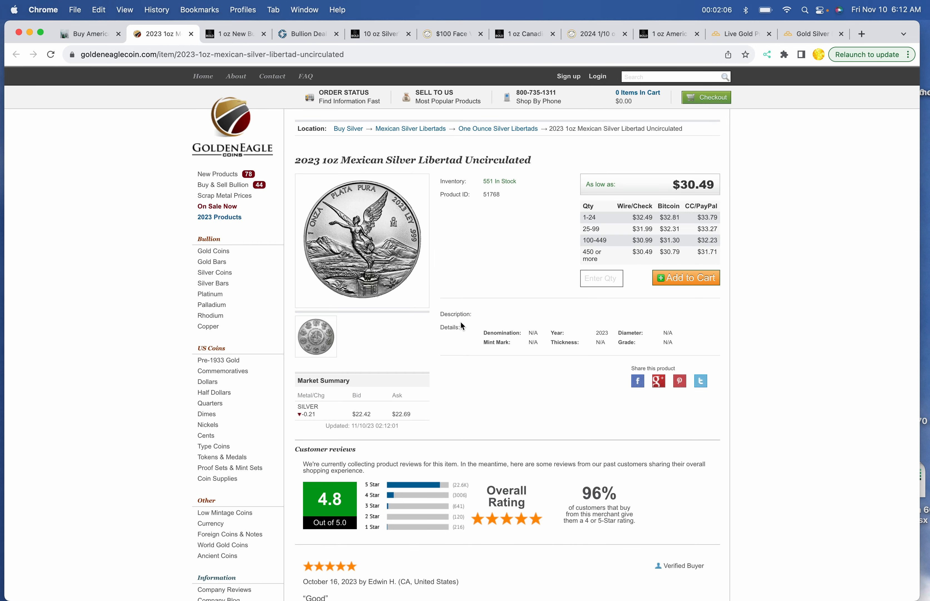
left_click(88, 33)
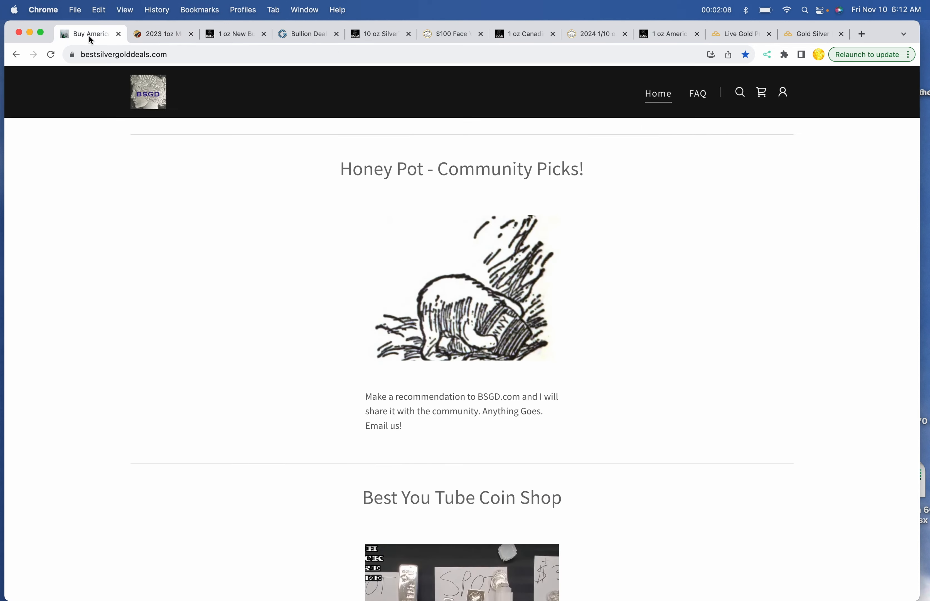
Step: Open the Wild Card 10 oz Buffalo bar and First Majestic 10 oz silver ingot deals in new tabs
scroll("down", 3)
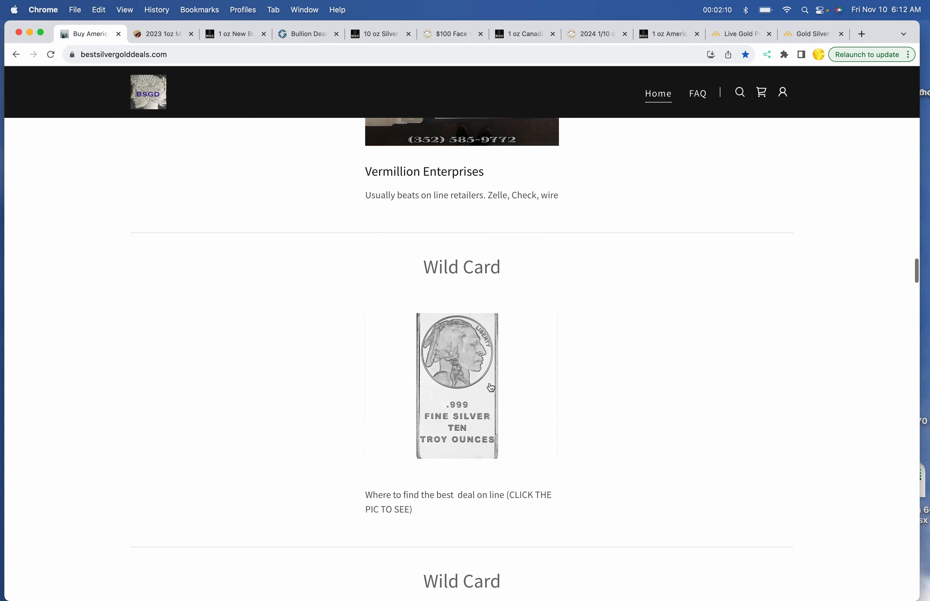
left_click(457, 385)
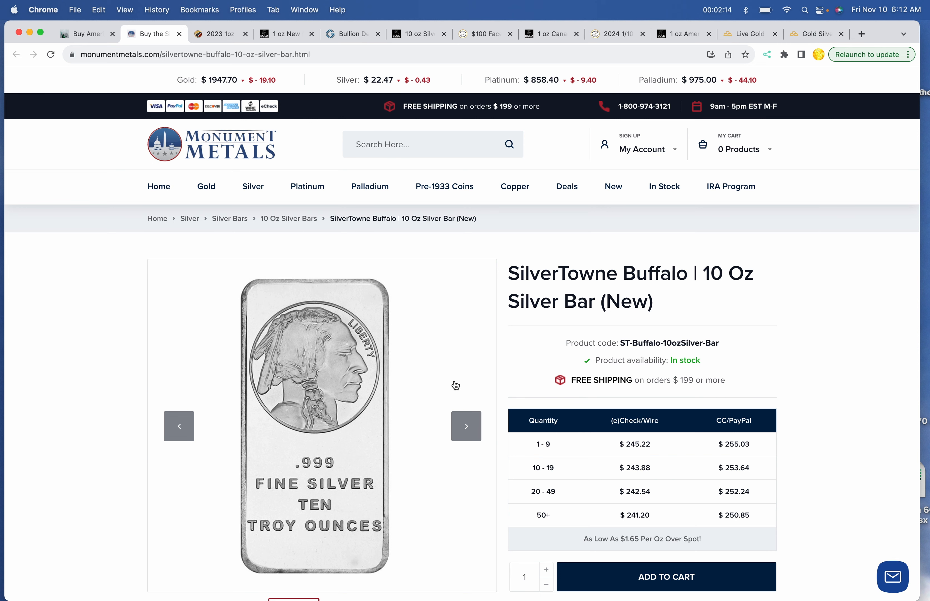
mouse_move(225, 236)
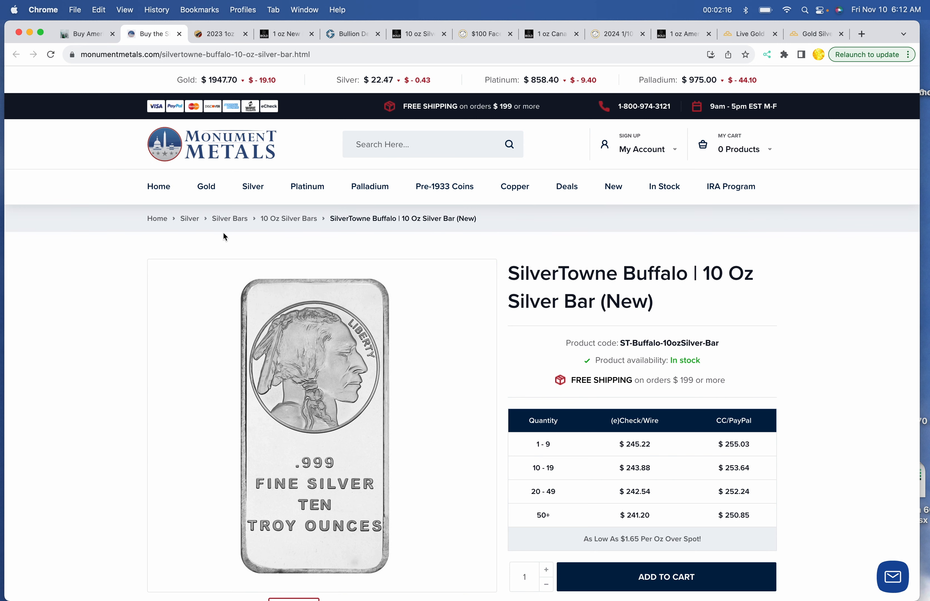
mouse_move(86, 33)
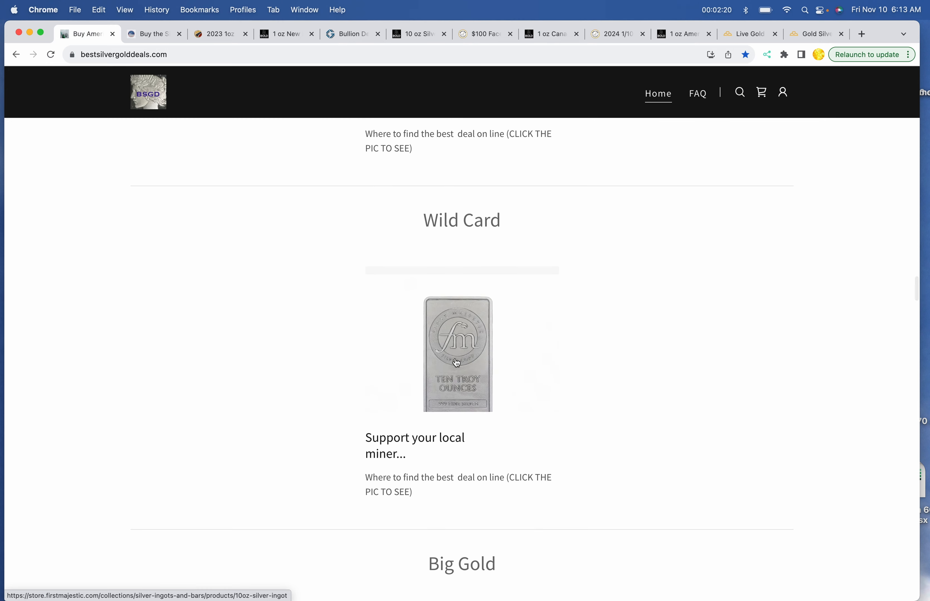
left_click(457, 354)
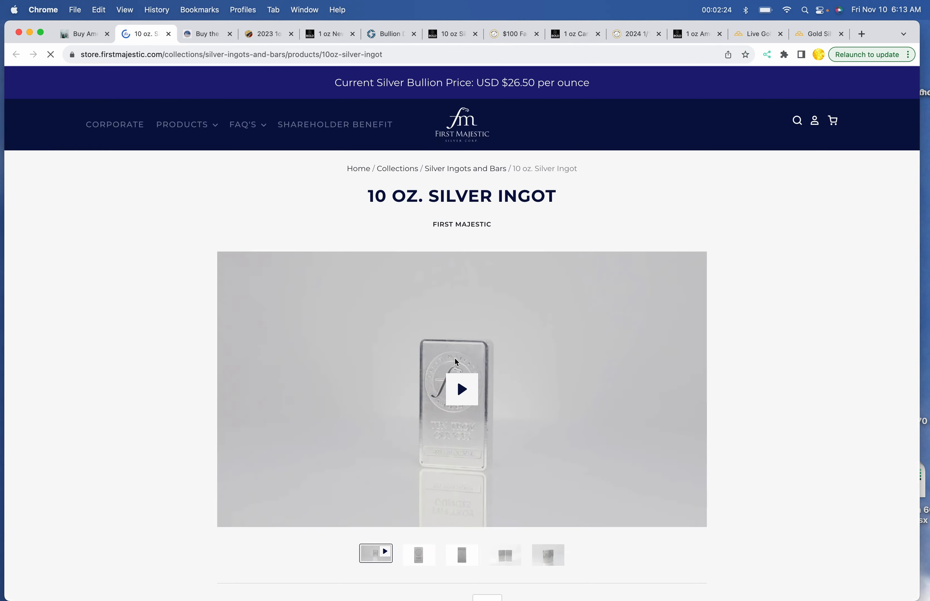
Step: Open the APMEX Mexico Gold 50 Pesos deal from the Big Gold coin section in a new tab
scroll("down", 3)
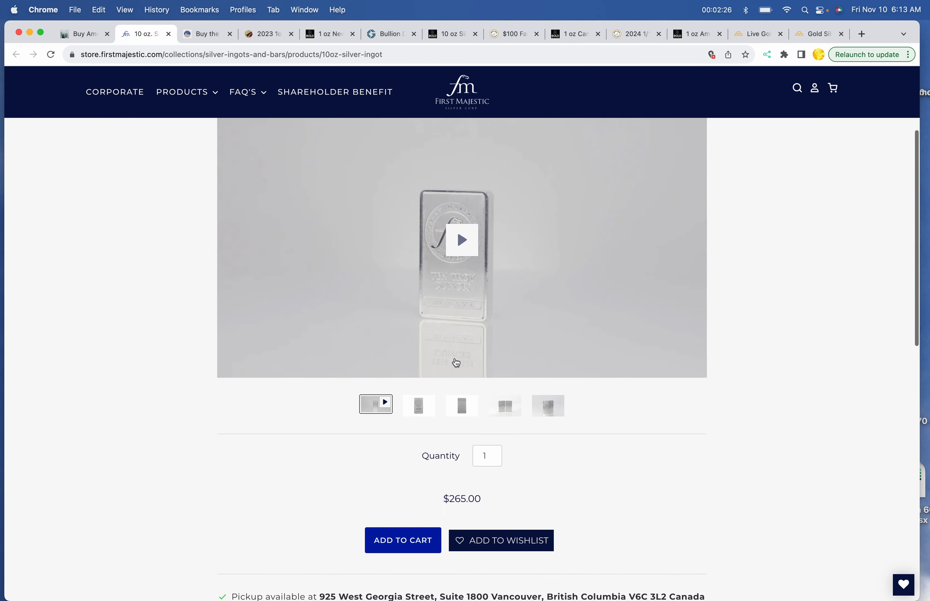
scroll("down", 3)
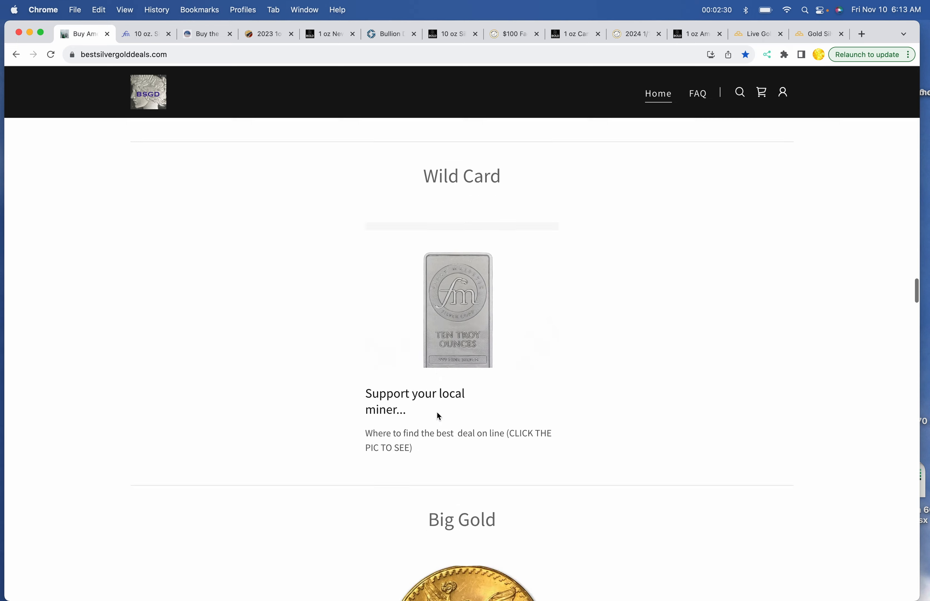
left_click(457, 311)
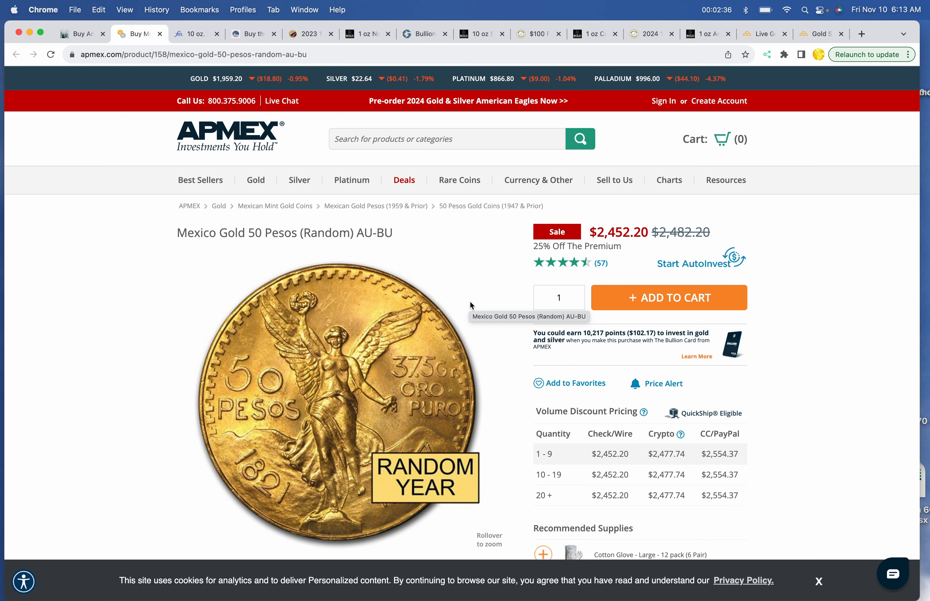
mouse_move(318, 208)
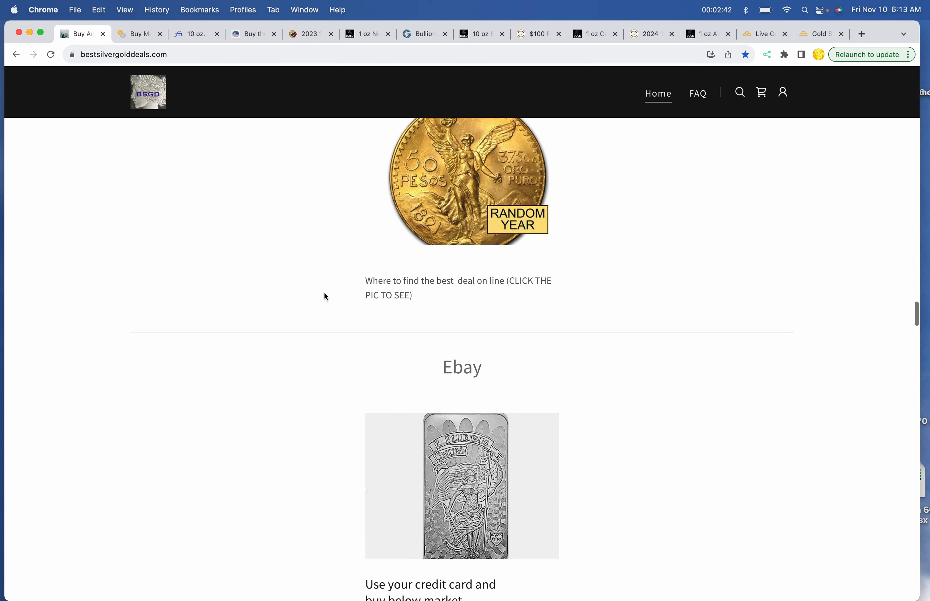
Step: Open the eBay 10 oz Unity Silver Bar listing in a new tab and return to the deals homepage
left_click(462, 485)
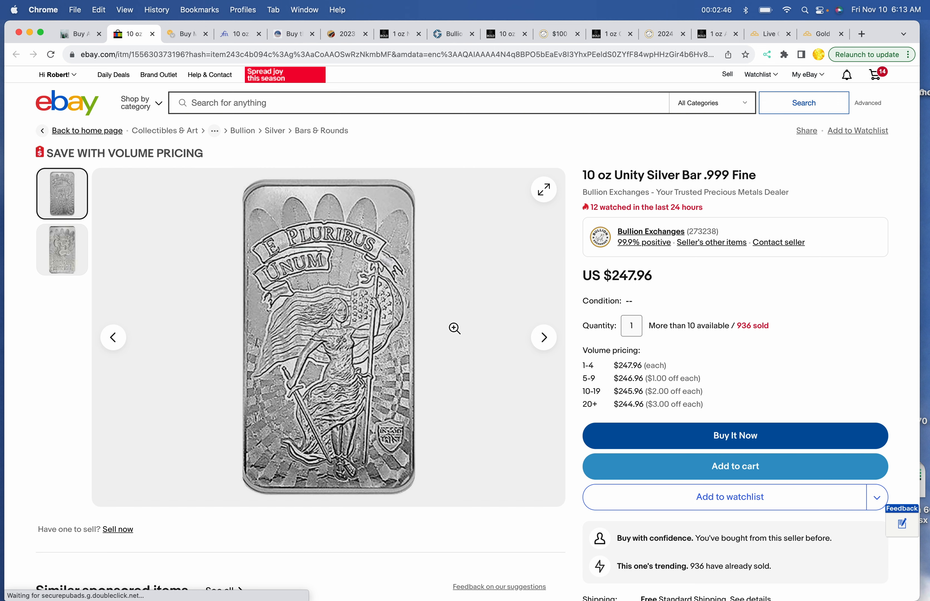
scroll("down", 3)
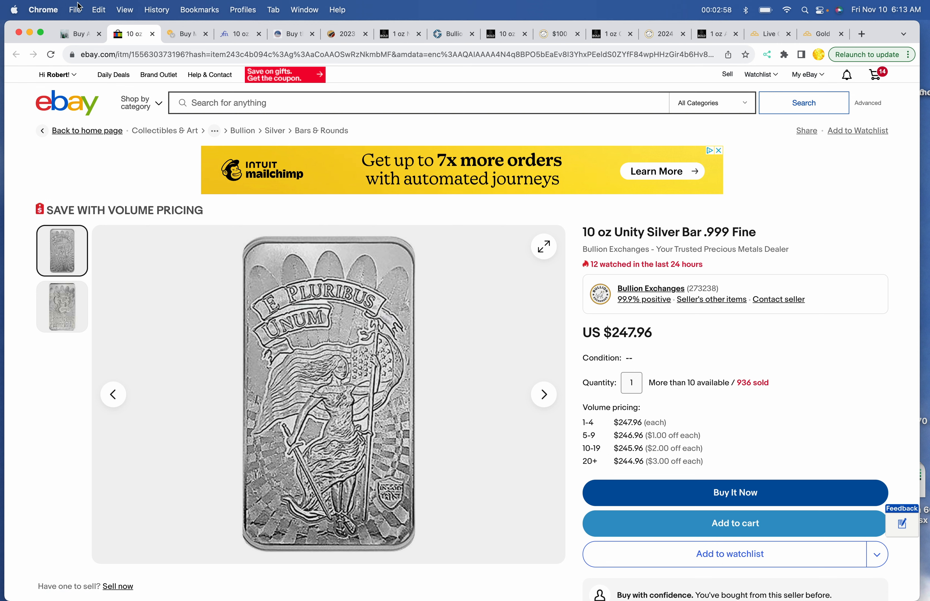
left_click(77, 34)
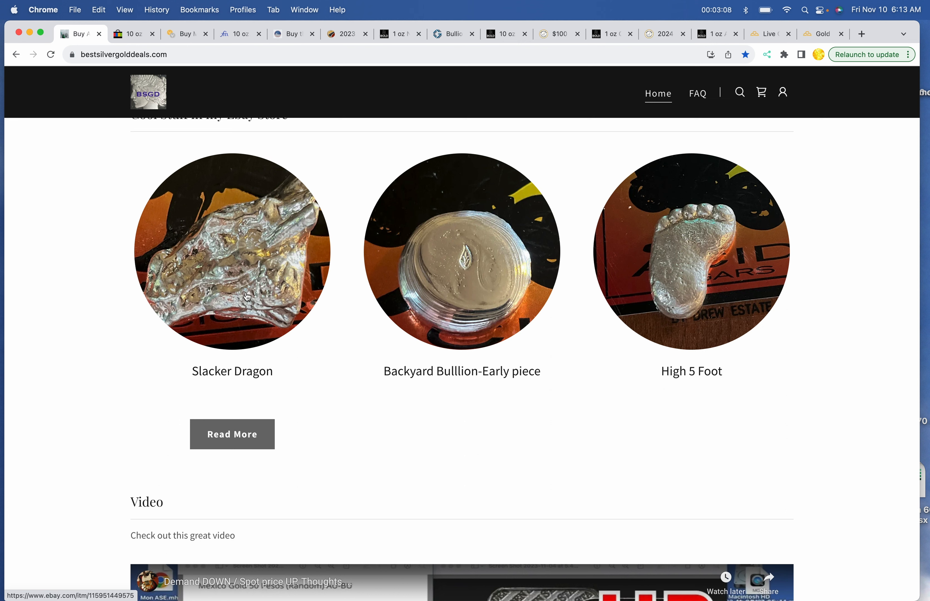
mouse_move(475, 302)
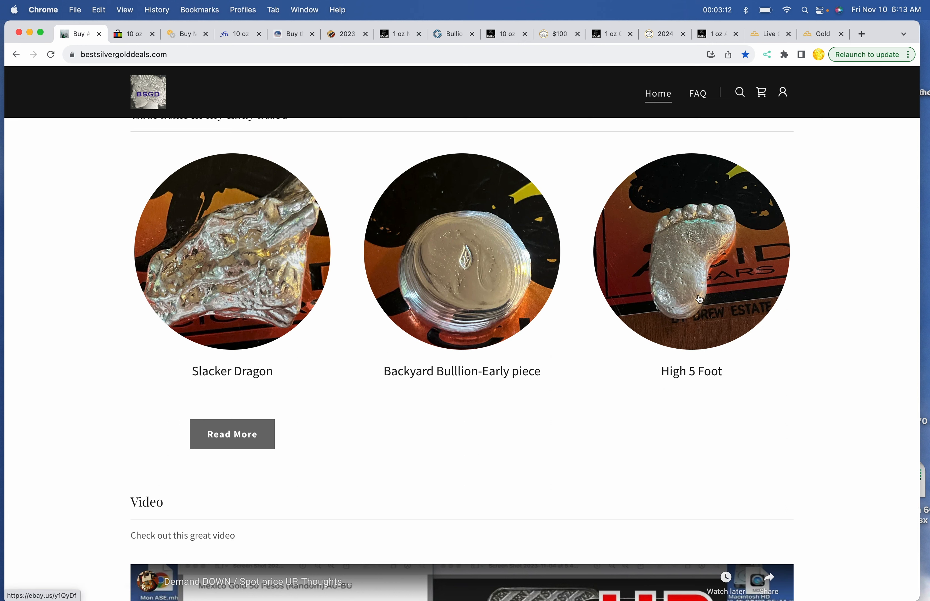
scroll("down", 3)
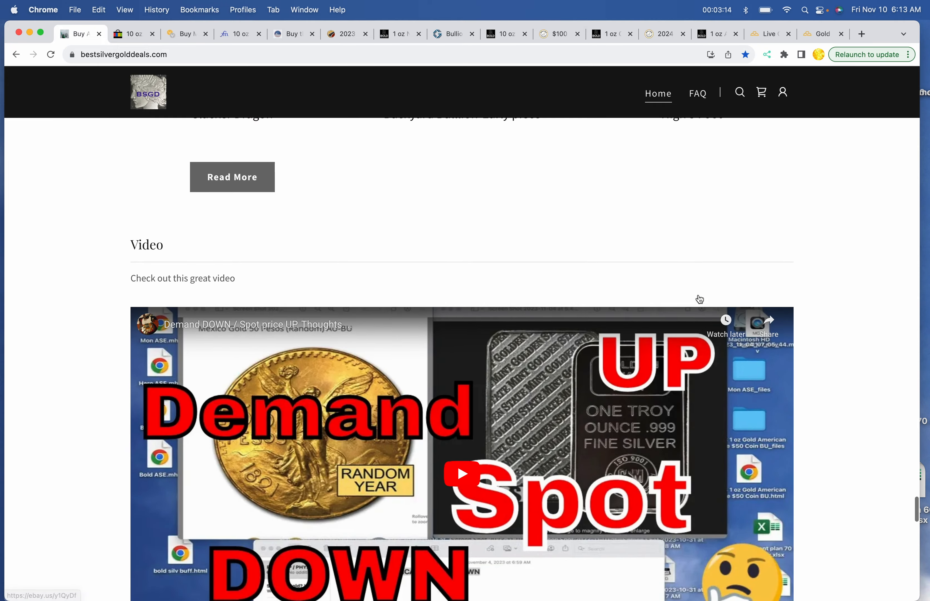
scroll("down", 3)
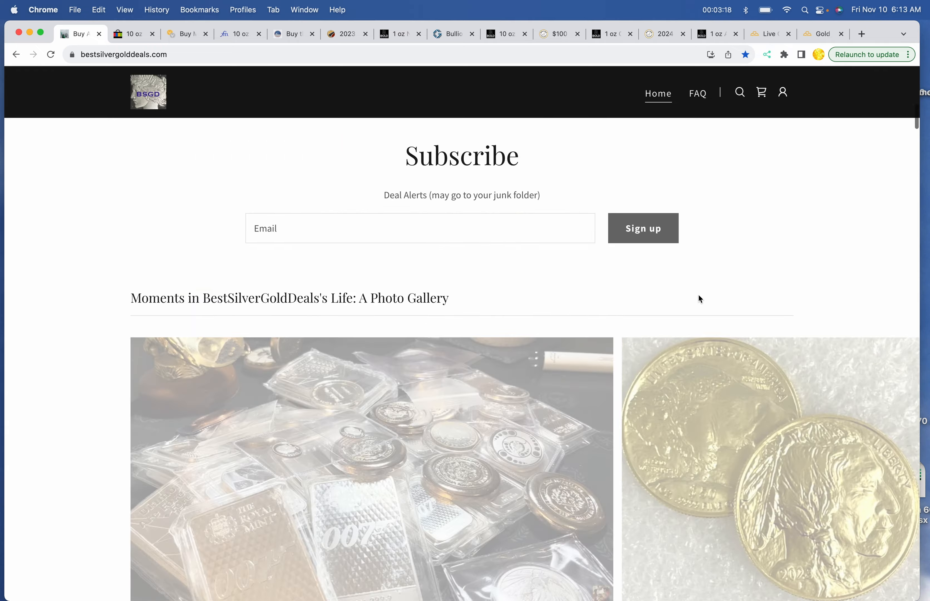
scroll("down", 3)
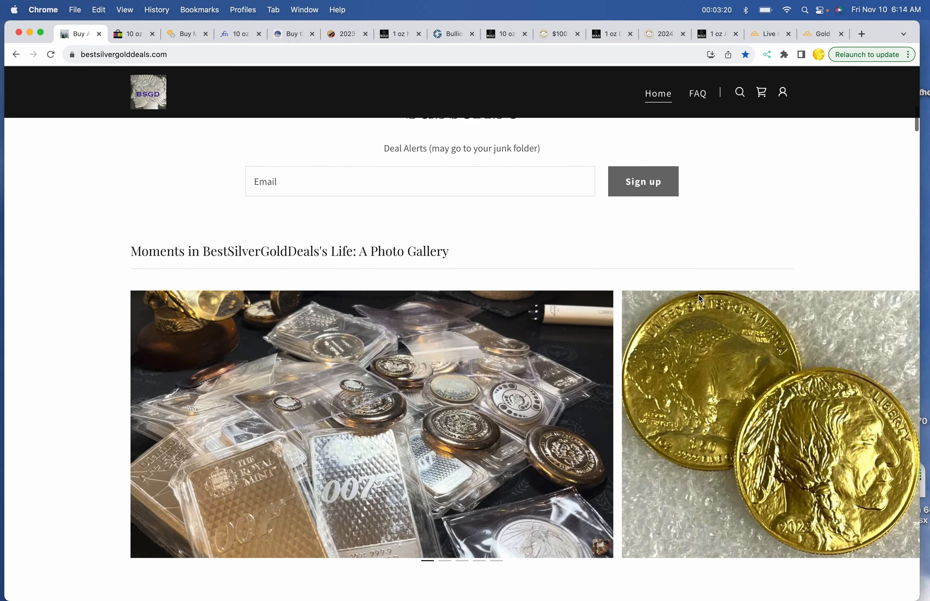
scroll("down", 3)
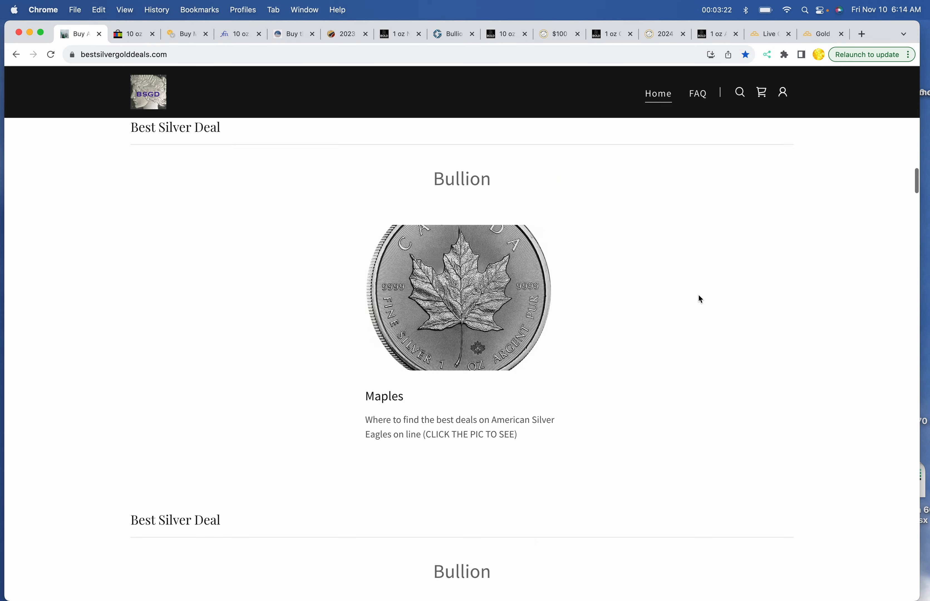
scroll("down", 3)
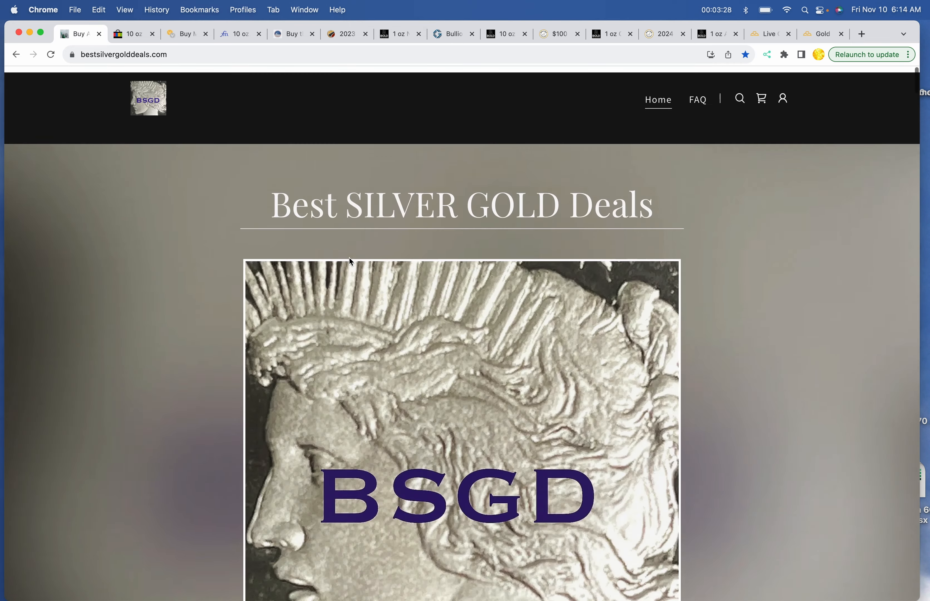
scroll("down", 3)
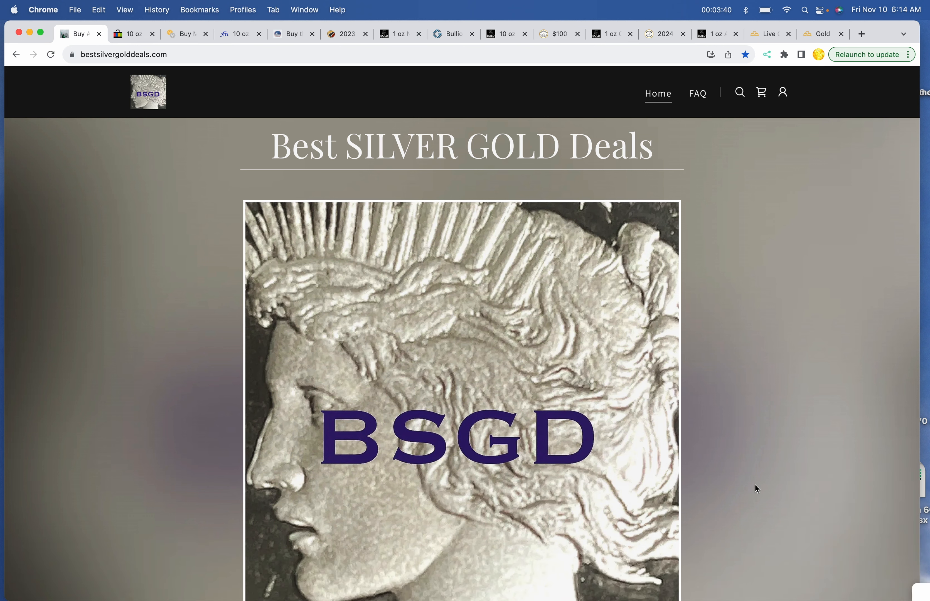
mouse_move(795, 577)
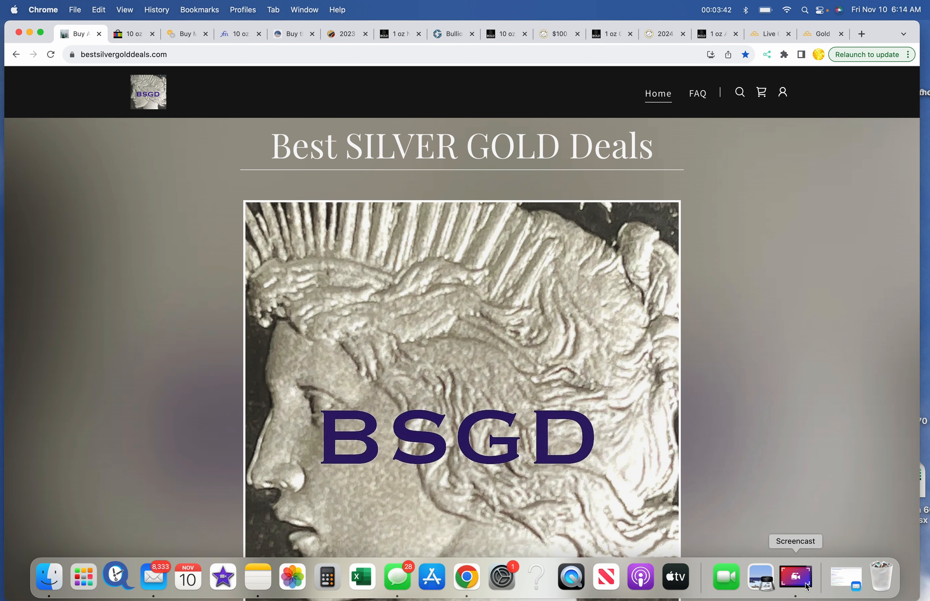
left_click(795, 577)
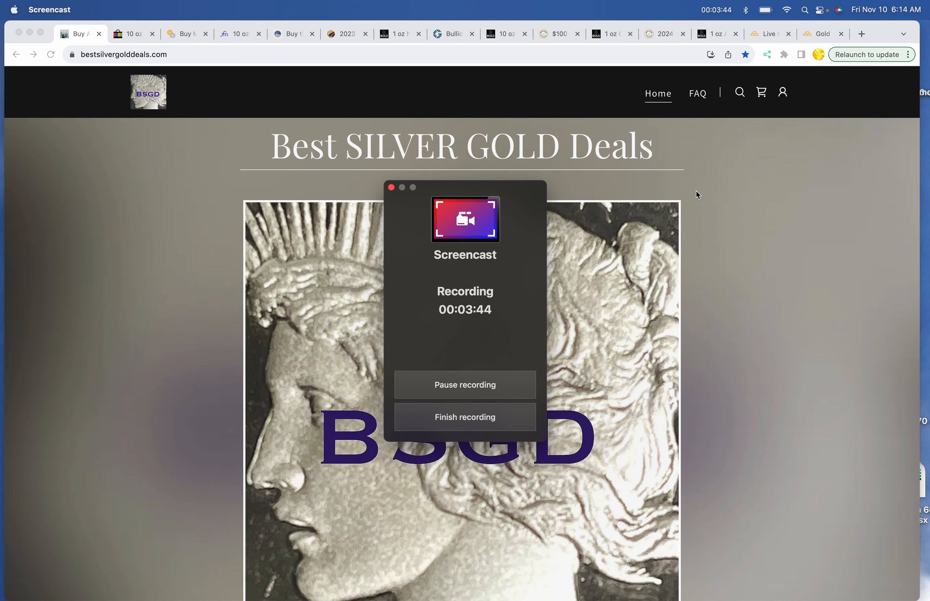